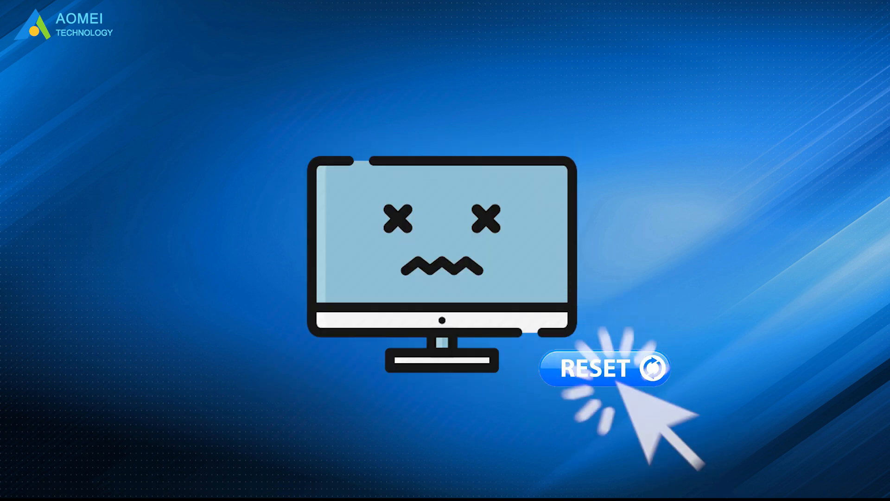
Start a system backup setup and choose where the backup will be saved.
click(606, 368)
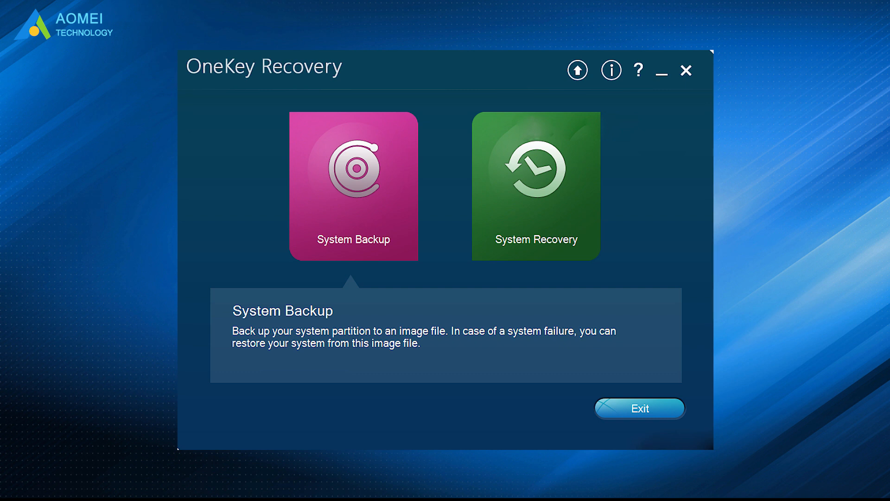
click(406, 224)
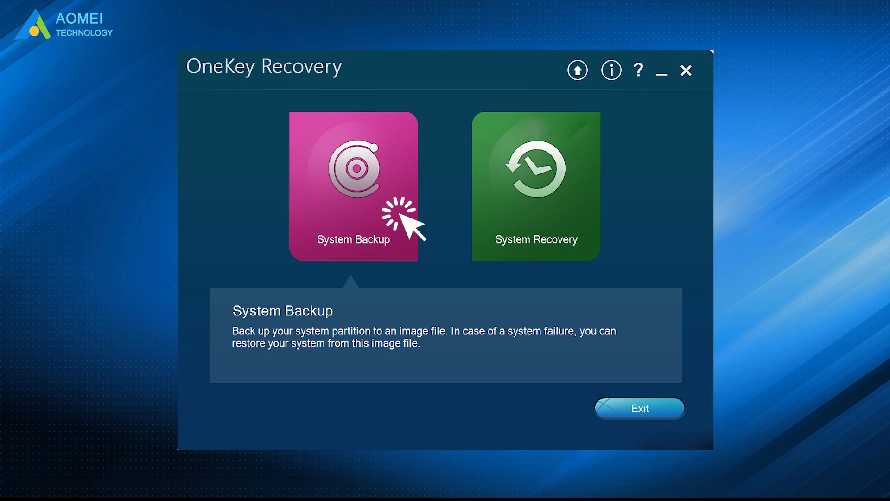
click(353, 184)
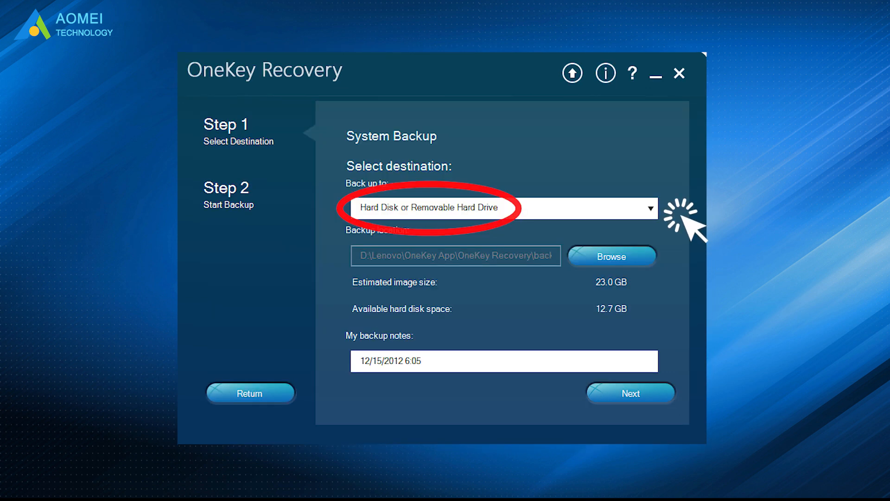
click(631, 393)
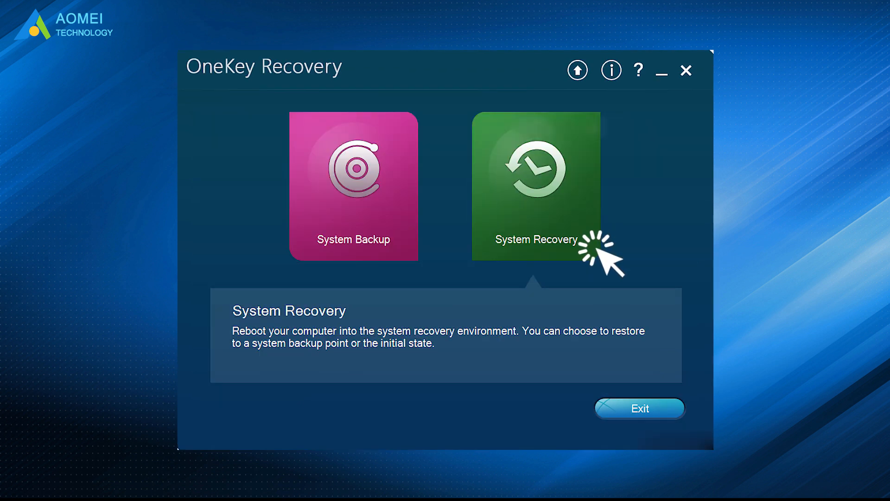
View the System Recovery option and pick it from the Novo Button Menu.
click(536, 181)
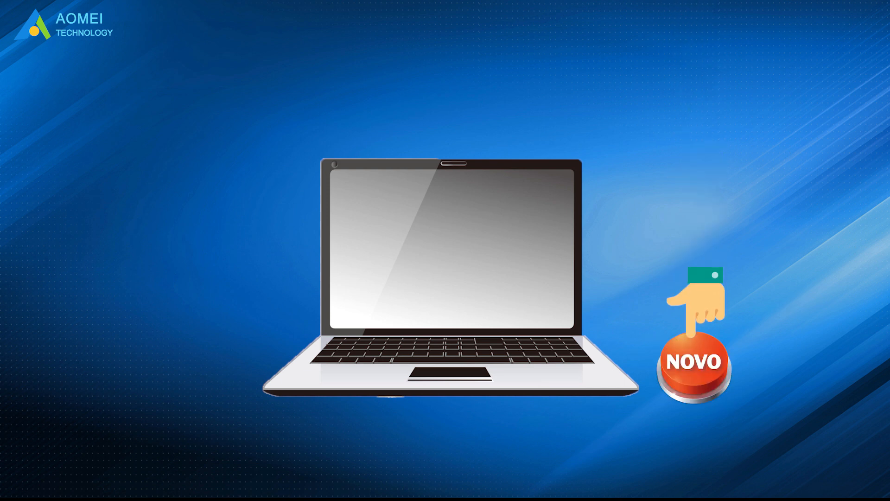
click(694, 364)
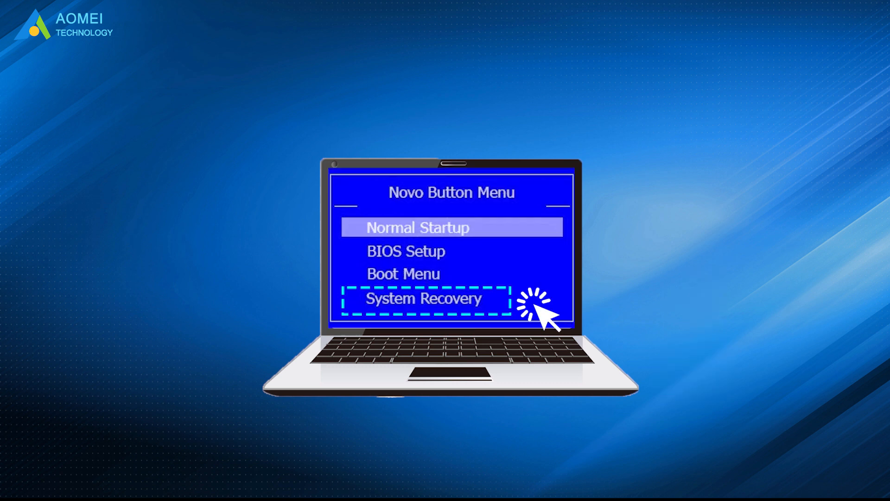
click(425, 299)
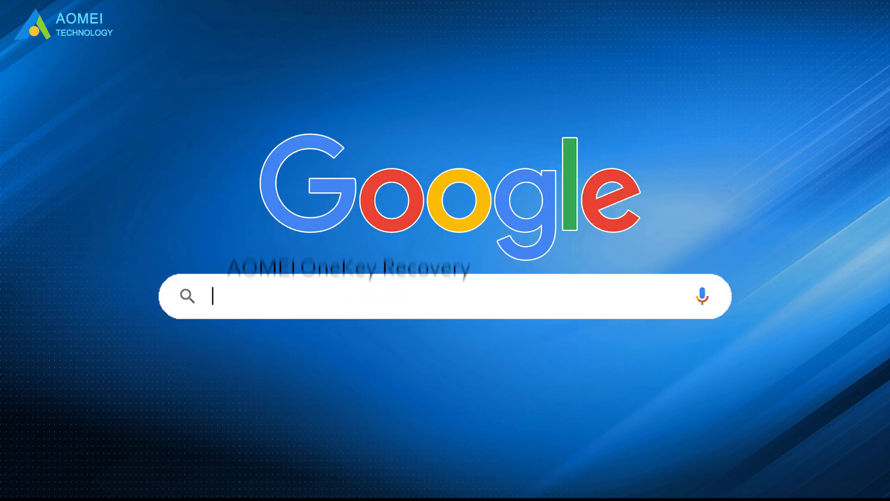
Search Google for 'AOMEI OneKey Recovery'.
text(AOMEI OneKey Recovery)
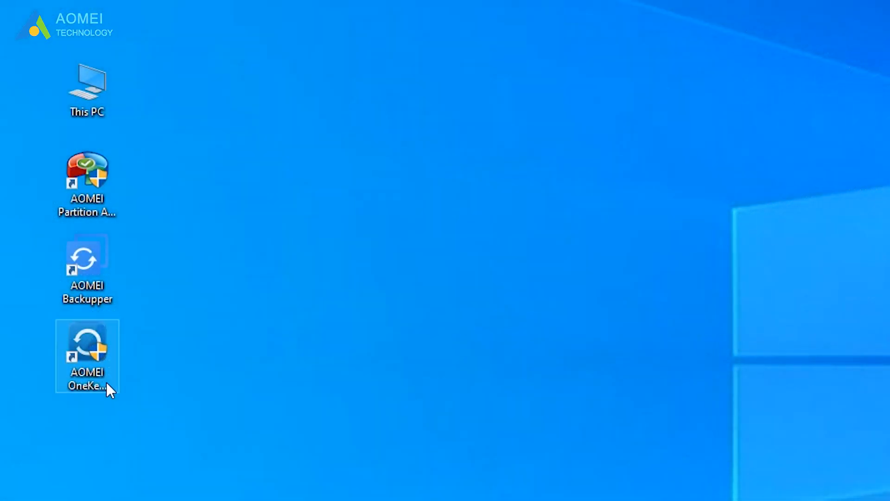
Launch AOMEI OneKey Recovery from its desktop icon and start OneKey System Backup.
double_click(86, 345)
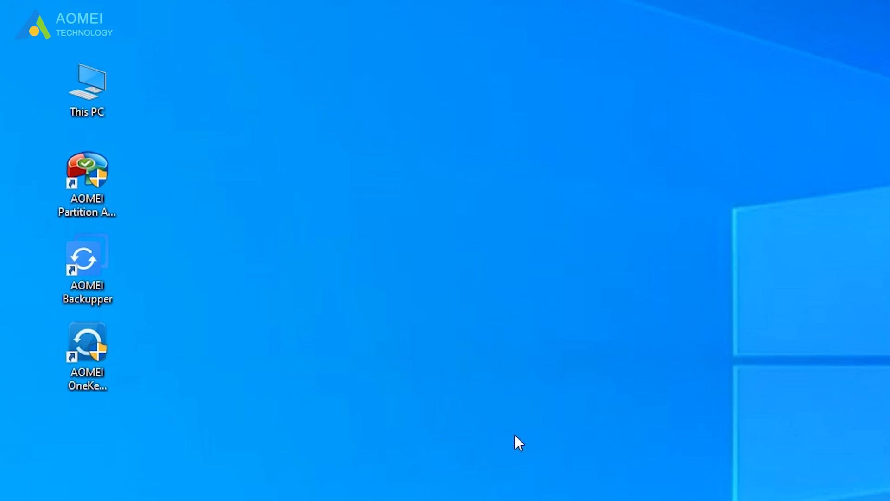
double_click(86, 345)
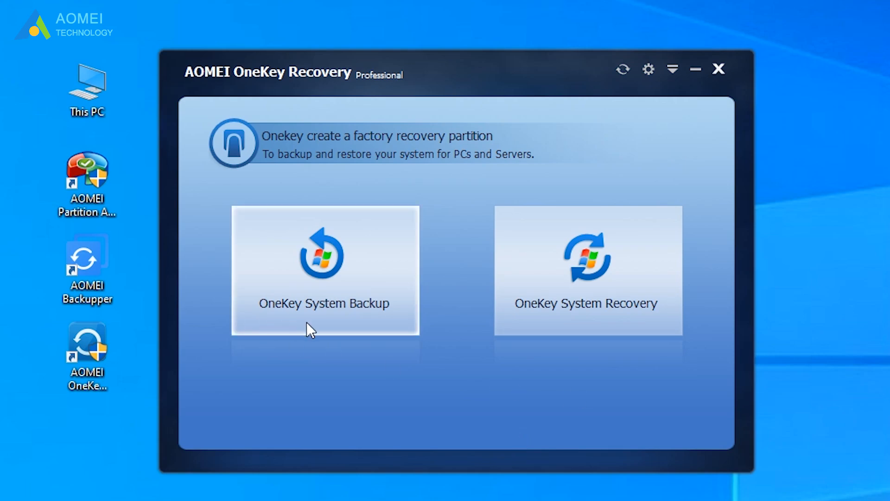
click(323, 269)
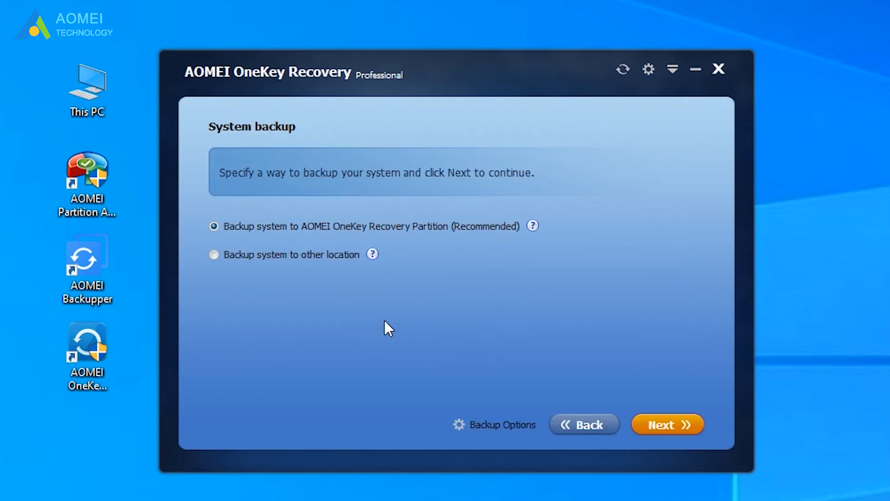
mouse_move(322, 293)
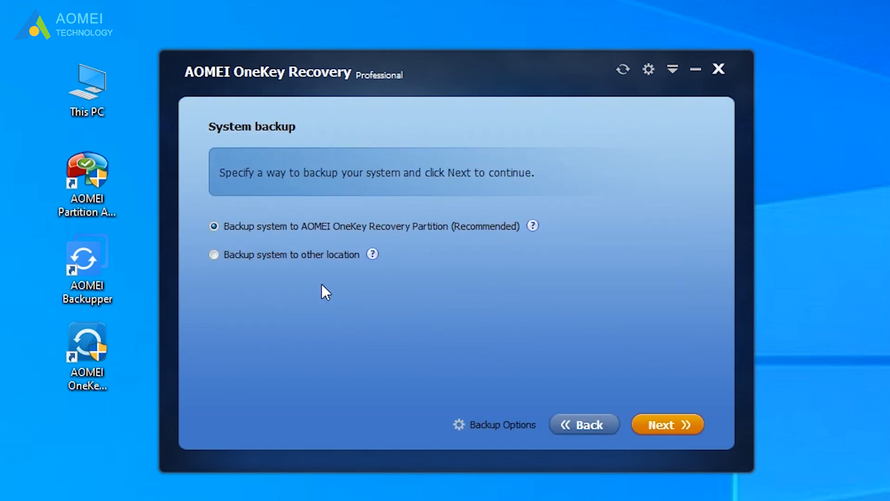
mouse_move(296, 244)
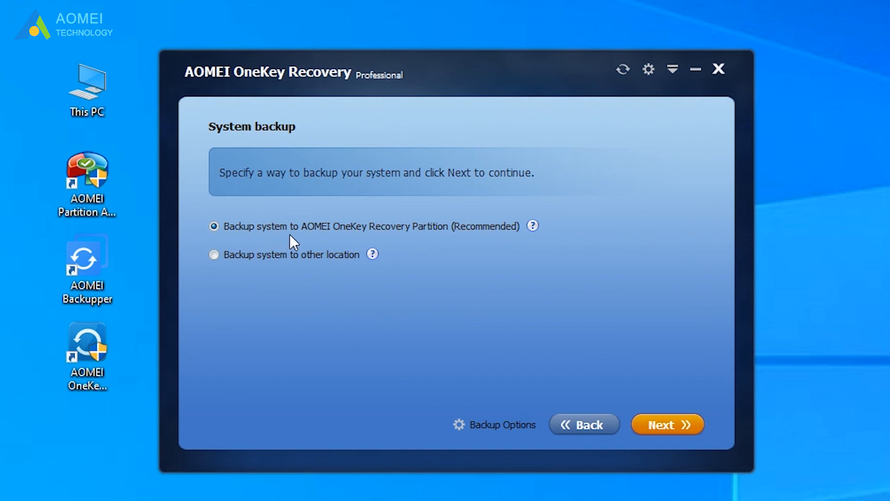
mouse_move(501, 245)
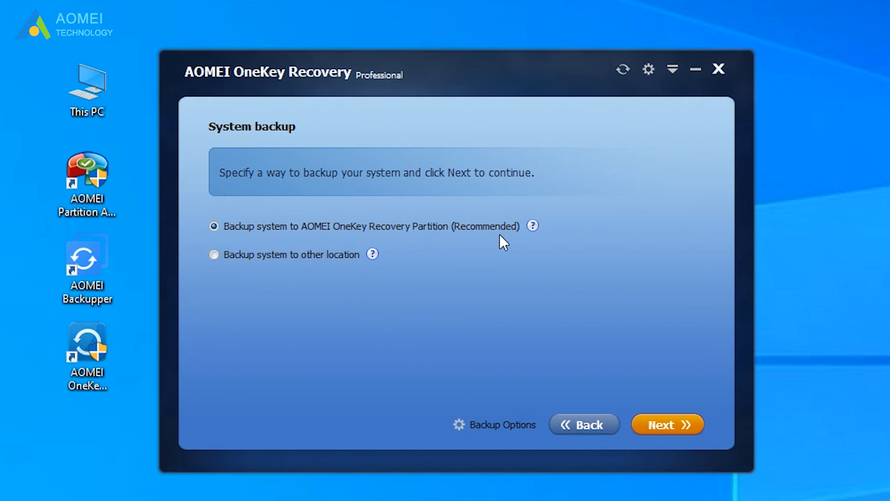
mouse_move(673, 446)
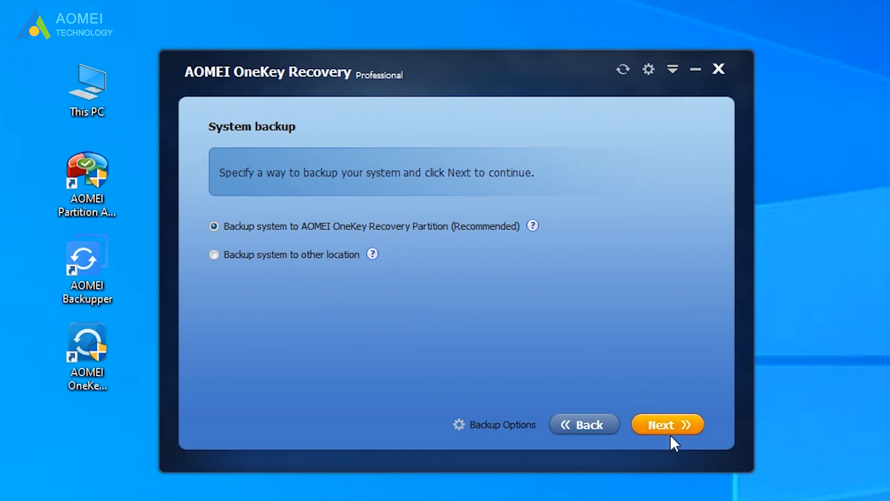
Advance to Preview and Confirm and highlight the recovery partition on Disk 0.
click(668, 424)
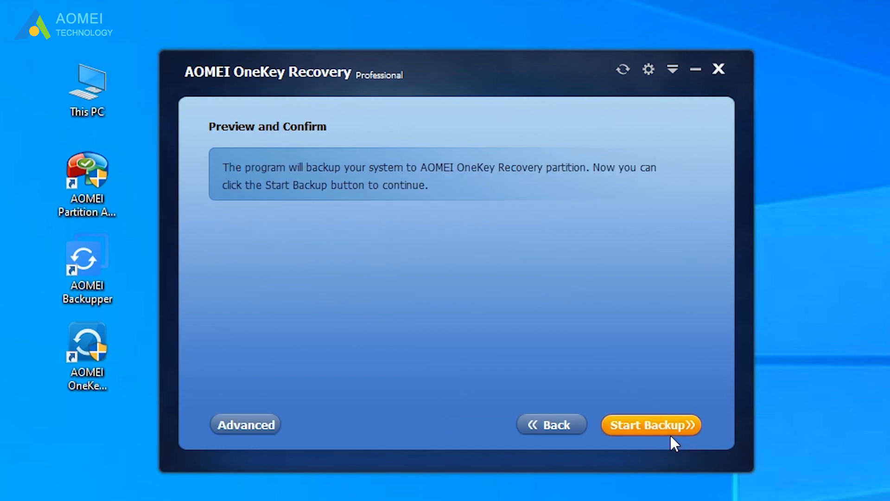
click(246, 424)
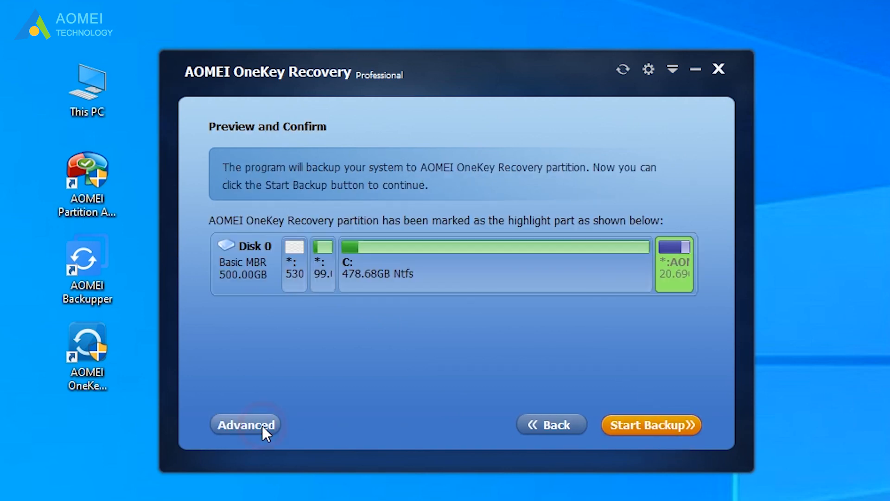
mouse_move(518, 306)
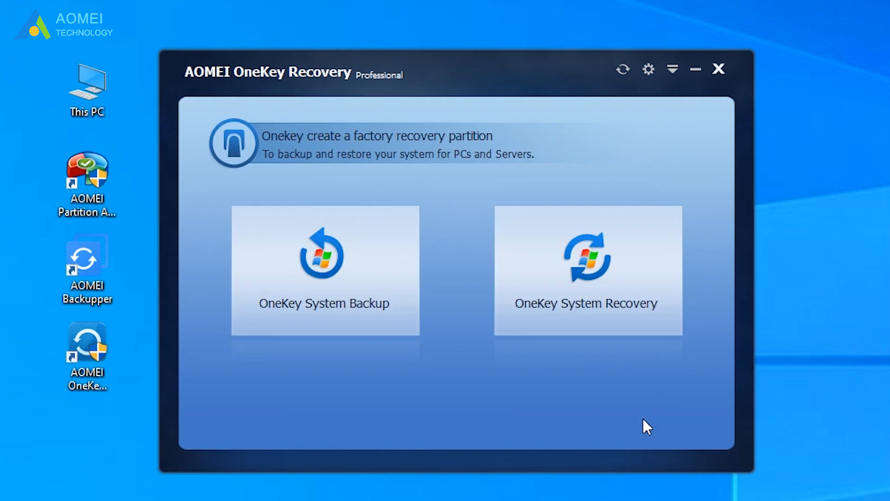
mouse_move(573, 348)
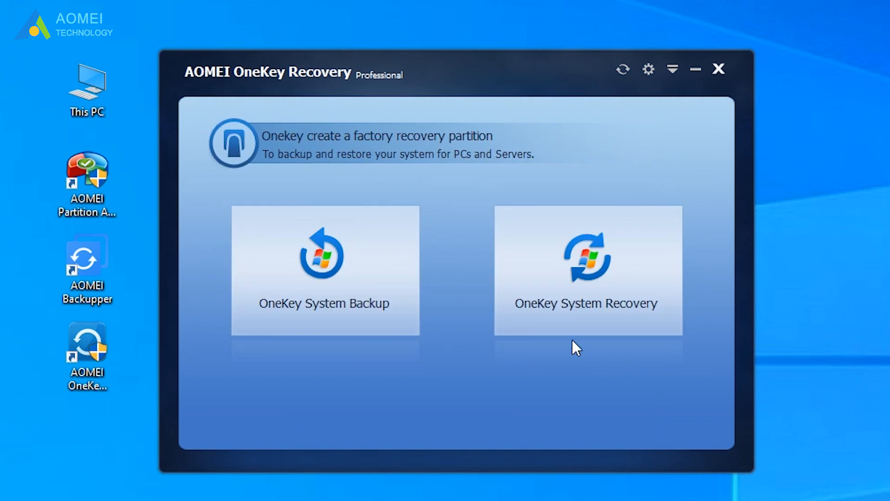
mouse_move(660, 326)
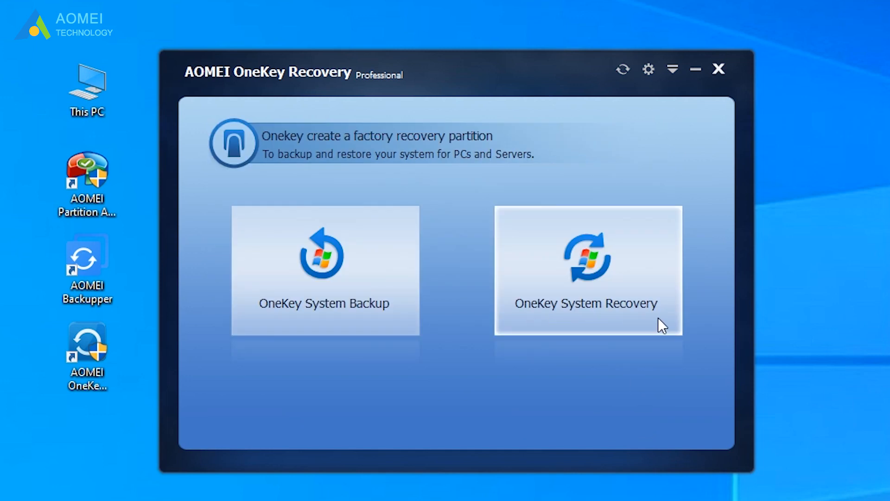